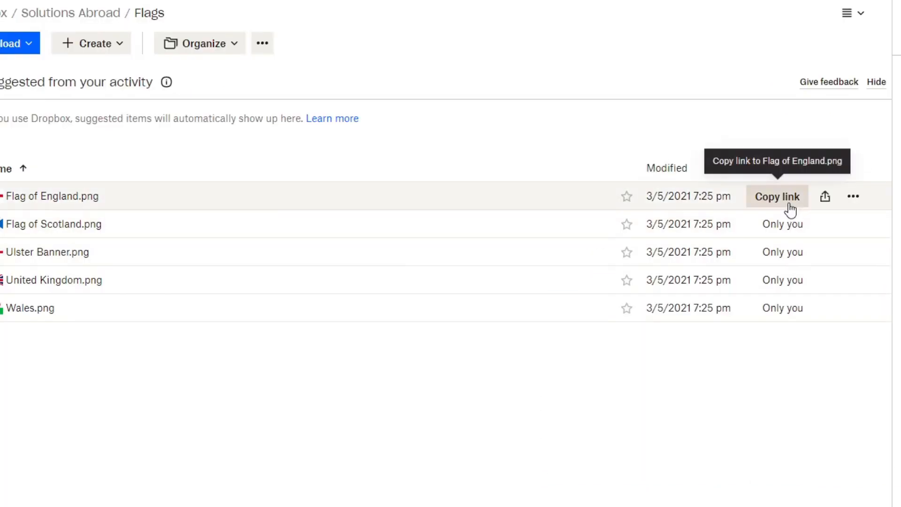
# Copy the Dropbox share link for Flag of England.png.
pyautogui.click(777, 196)
pyautogui.write('Fl')
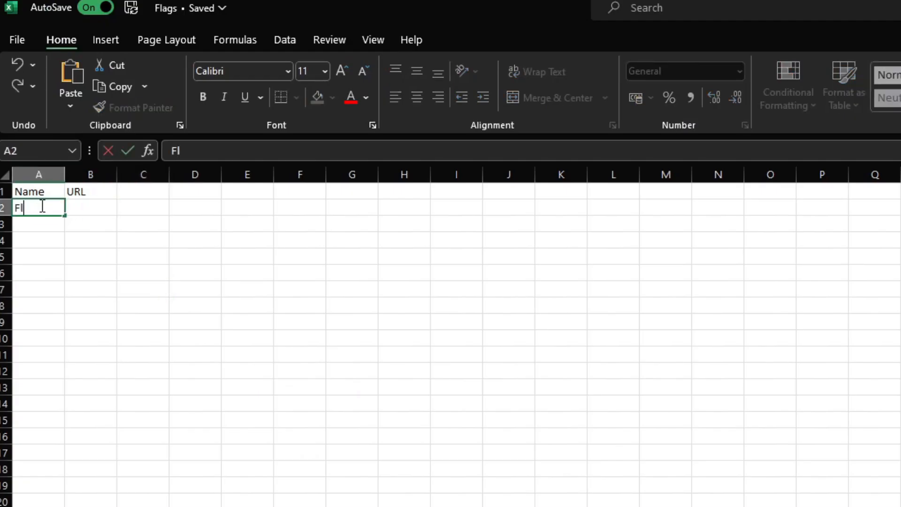
# Enter Flag of England in A2 with its Dropbox link in B2, ending changed from dl=0 to raw=1.
pyautogui.write('ag of Engla')
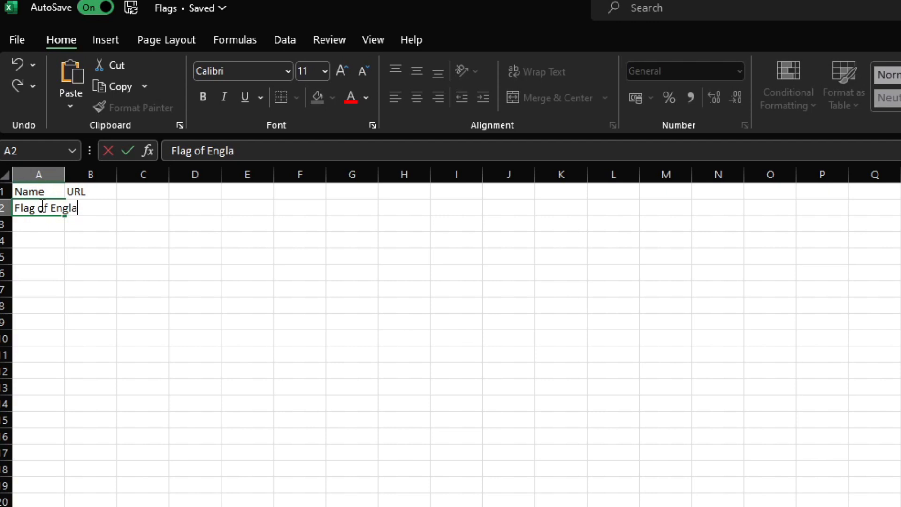
pyautogui.press('enter')
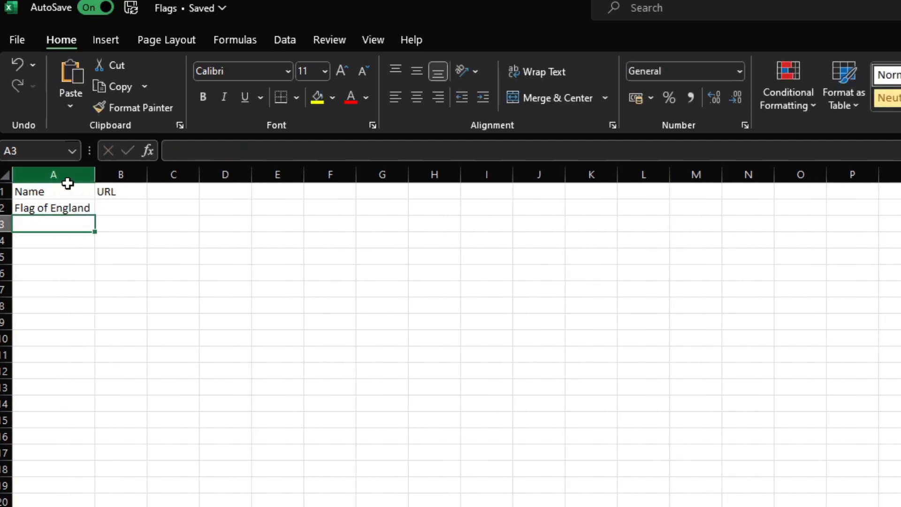
pyautogui.doubleClick(121, 207)
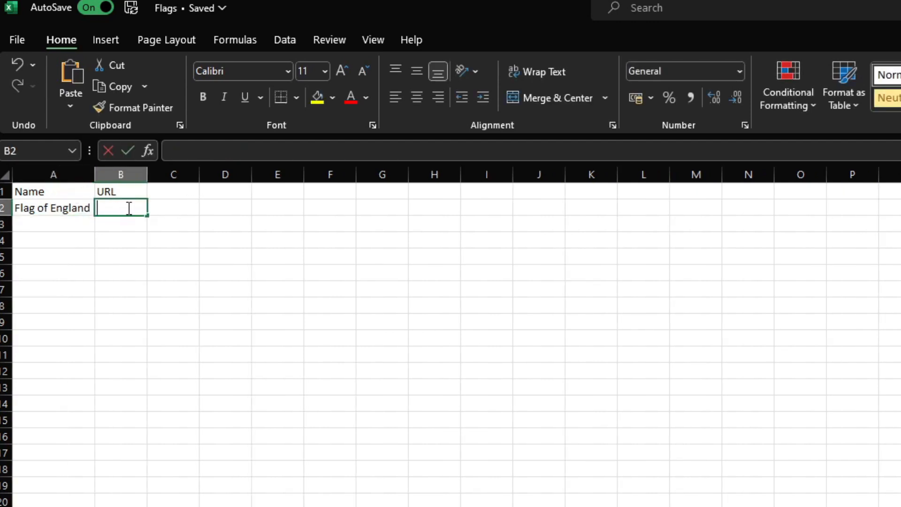
pyautogui.write('https://www.dropbox.com/s/mj7bc3u6xxxikno/Flag%20of%20England.png?dl=0')
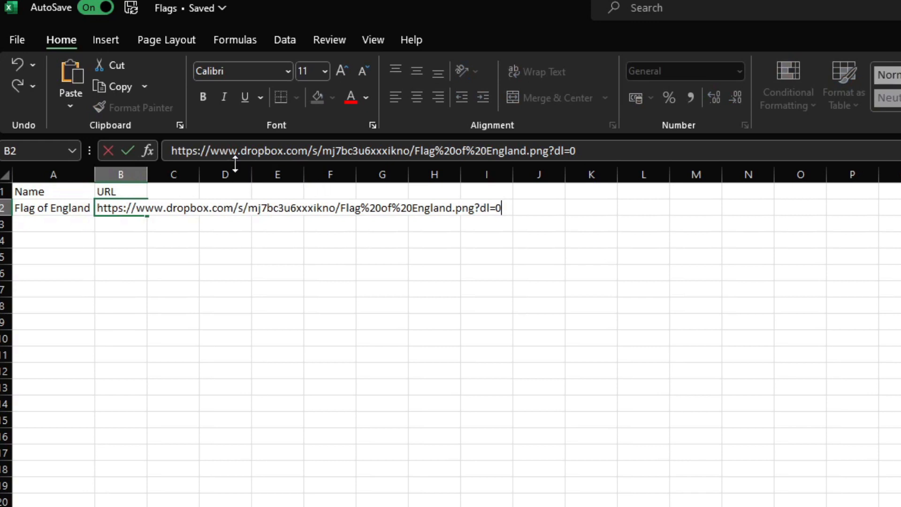
pyautogui.press('Backspace')
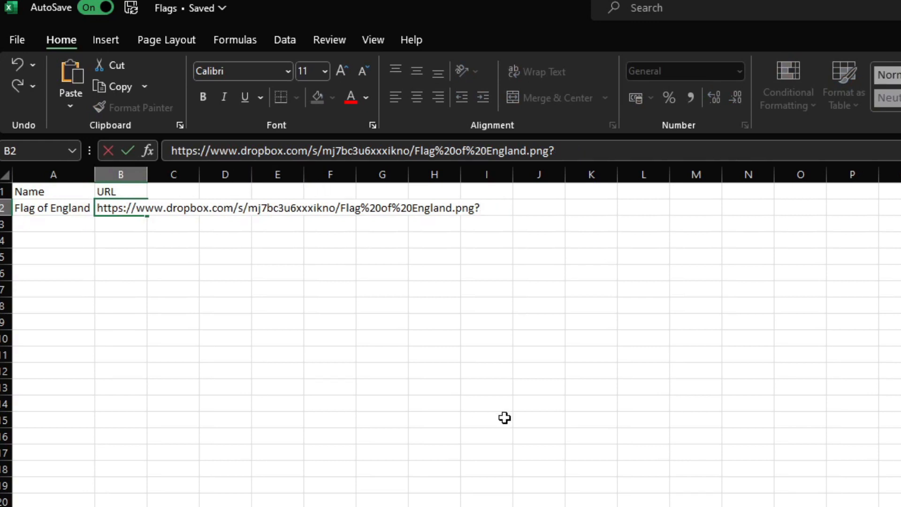
pyautogui.write('raw=')
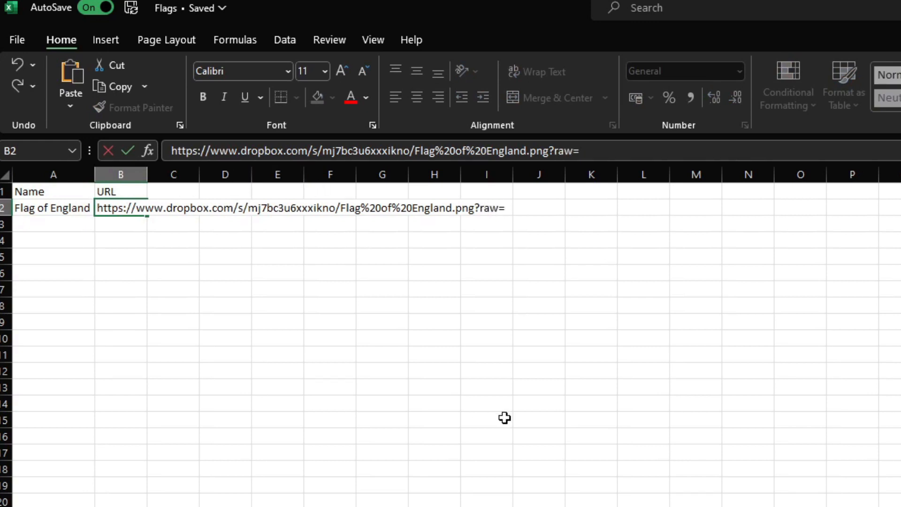
pyautogui.press('enter')
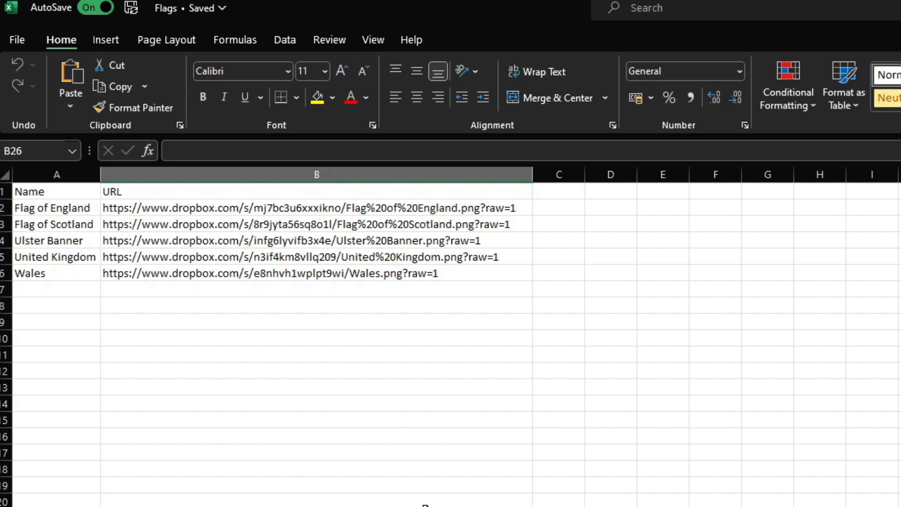
pyautogui.moveTo(134, 334)
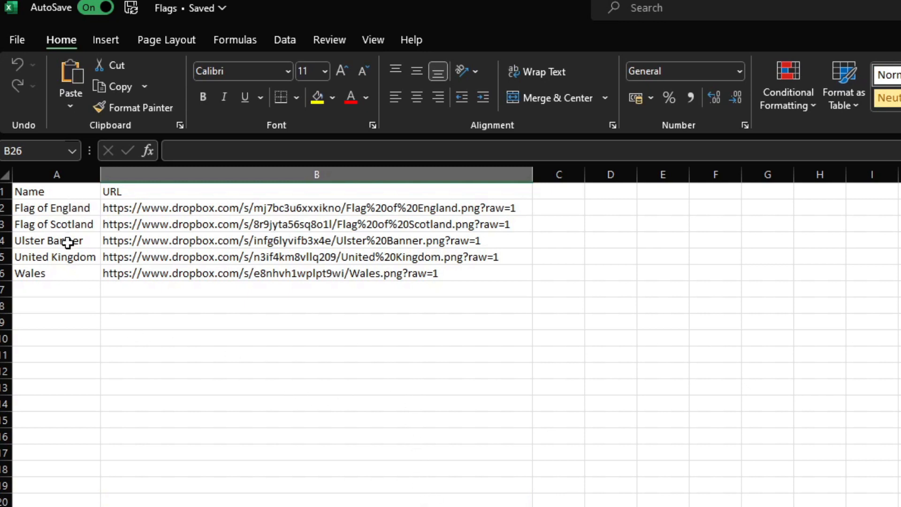
pyautogui.moveTo(124, 248)
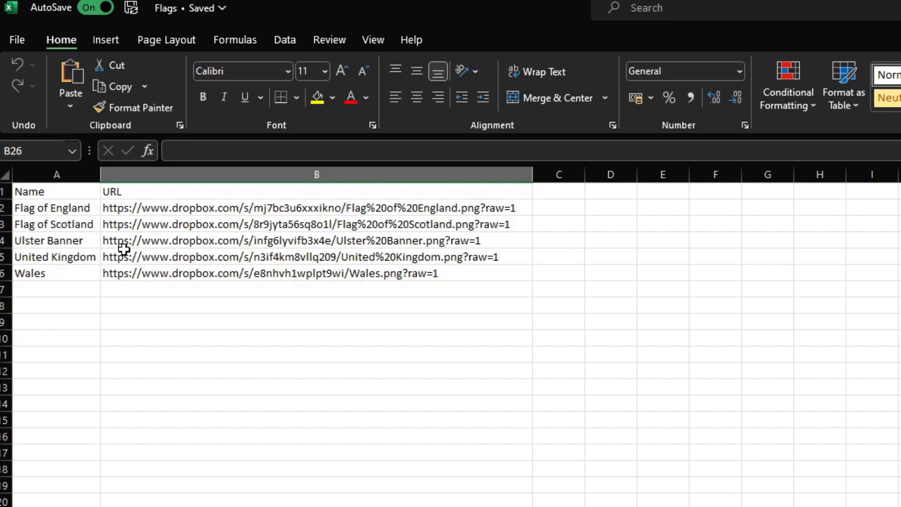
pyautogui.moveTo(530, 214)
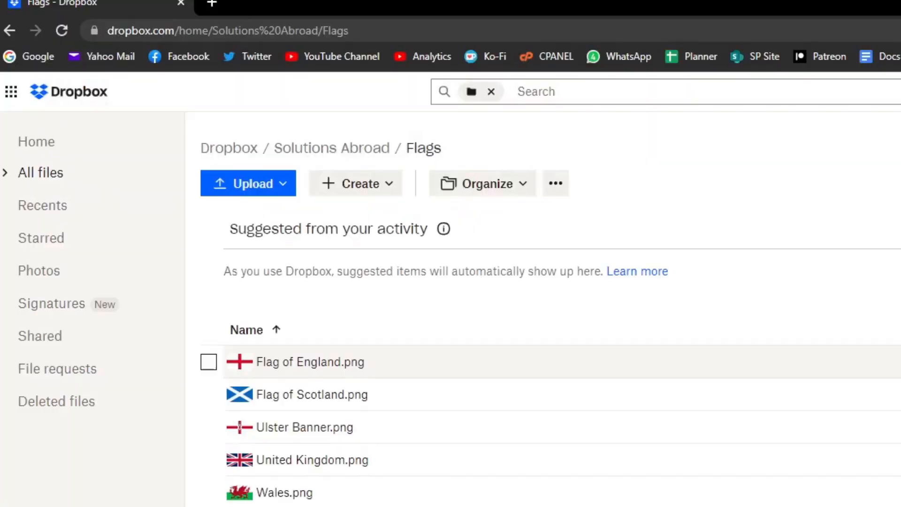
# Switch from the browser to the blank untitled Power BI Desktop report.
pyautogui.press('alt+tab')
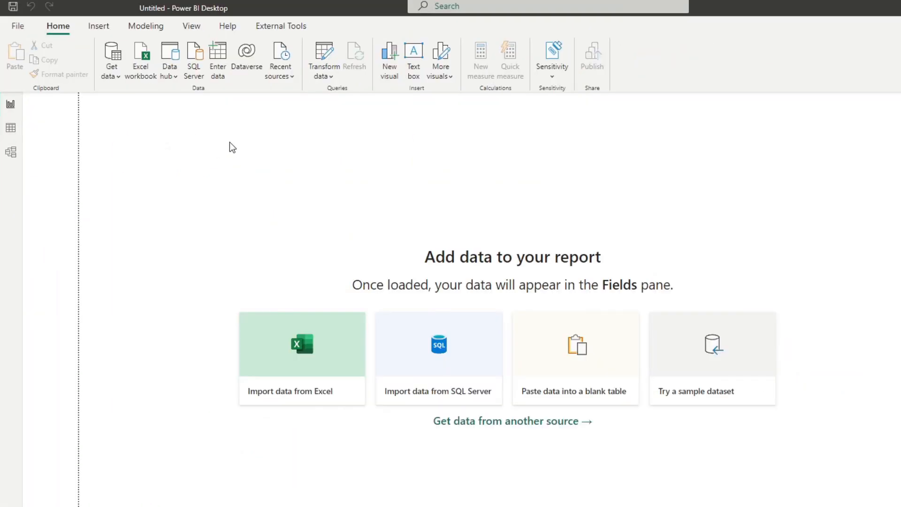
pyautogui.moveTo(163, 104)
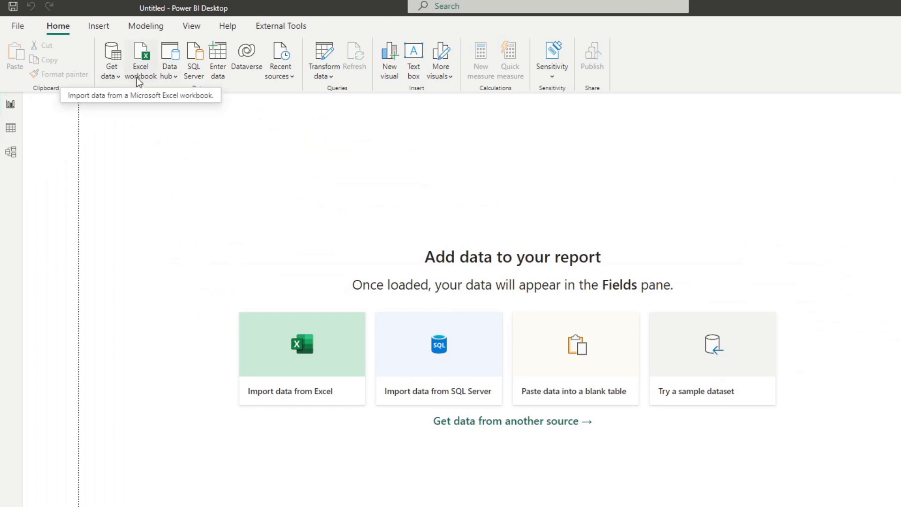
# Connect to the Flags Excel workbook on the Desktop and tick Sheet1 in the Navigator.
pyautogui.click(140, 57)
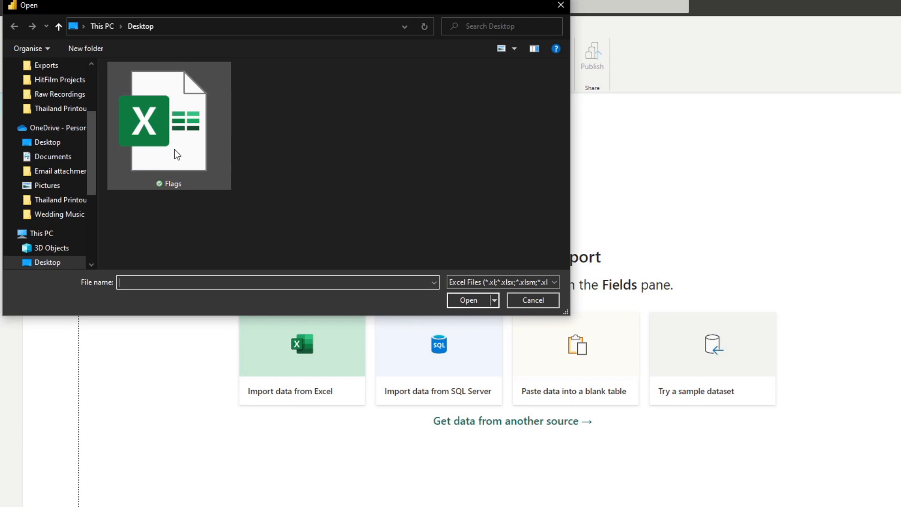
pyautogui.click(531, 301)
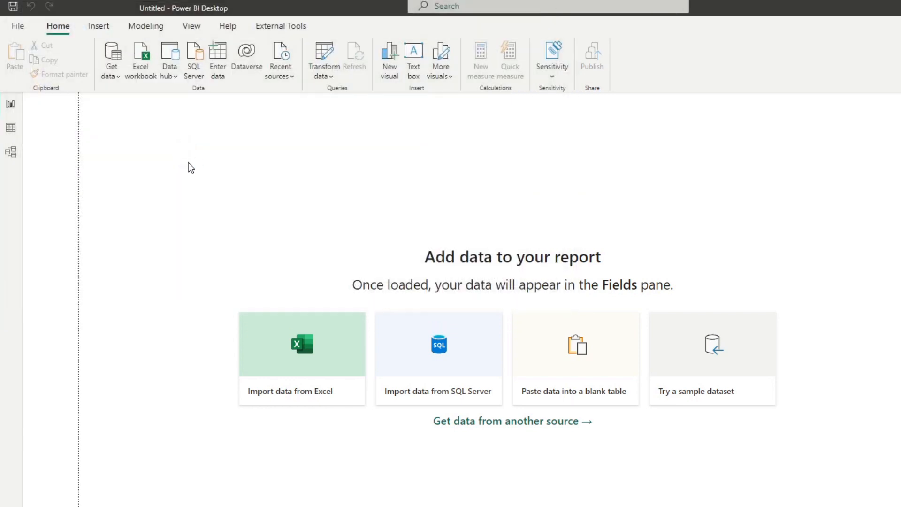
pyautogui.click(301, 343)
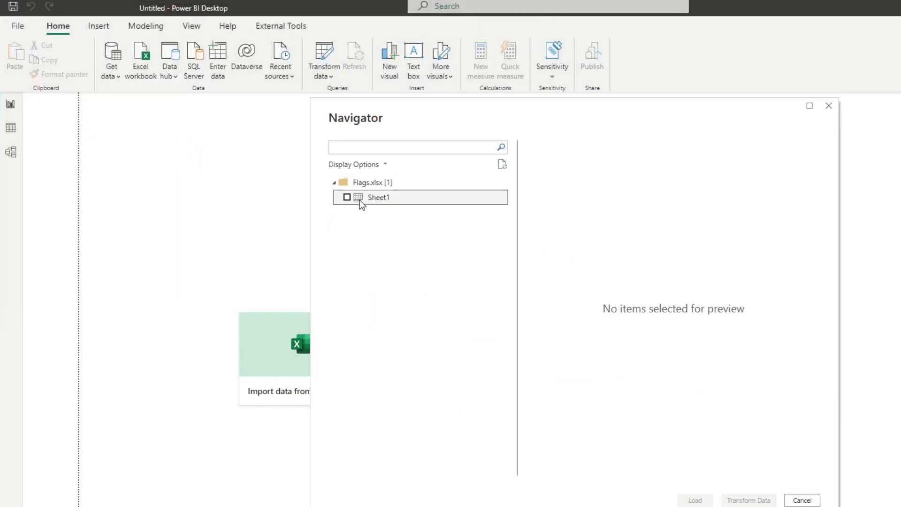
pyautogui.click(346, 197)
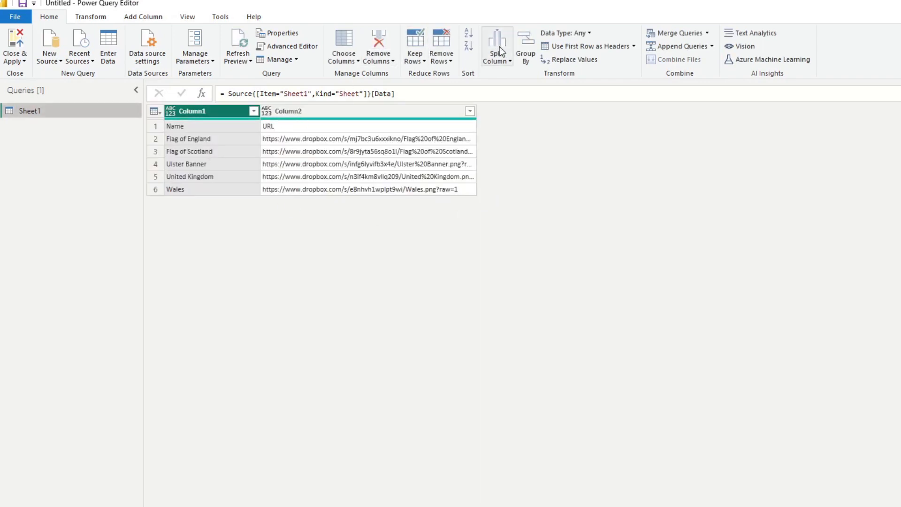
# Promote the first row to Name and URL headers in Power Query, then Close & Apply.
pyautogui.click(582, 46)
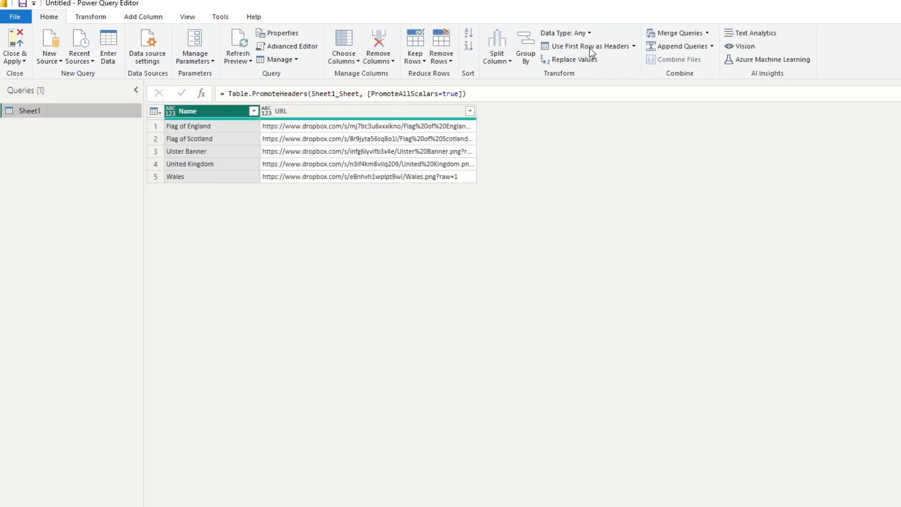
pyautogui.click(368, 111)
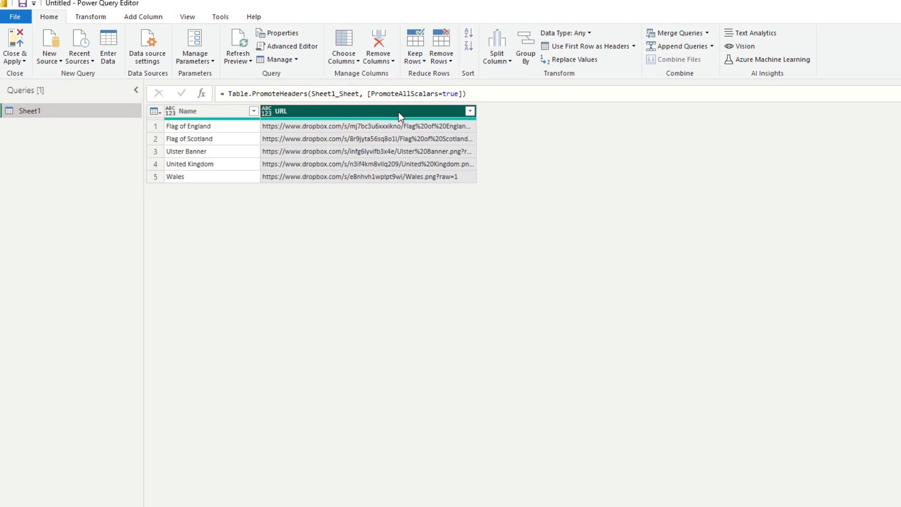
pyautogui.click(90, 16)
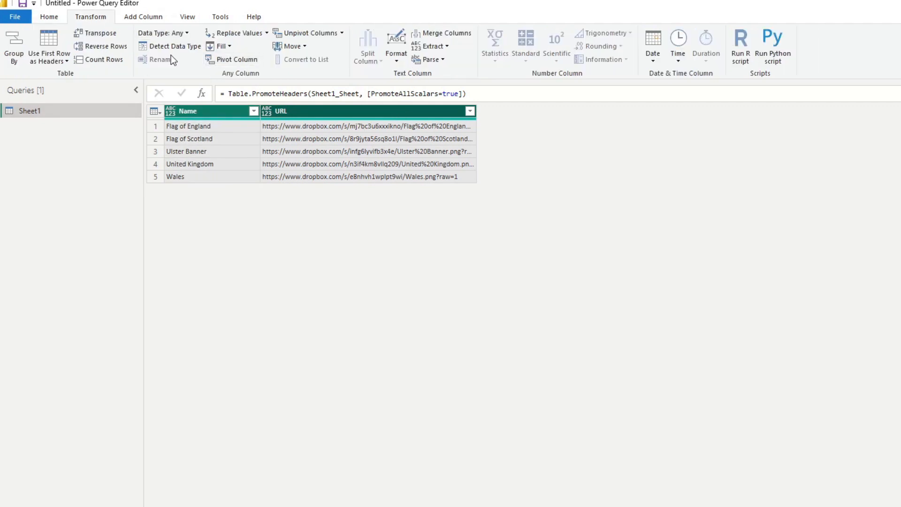
pyautogui.click(175, 46)
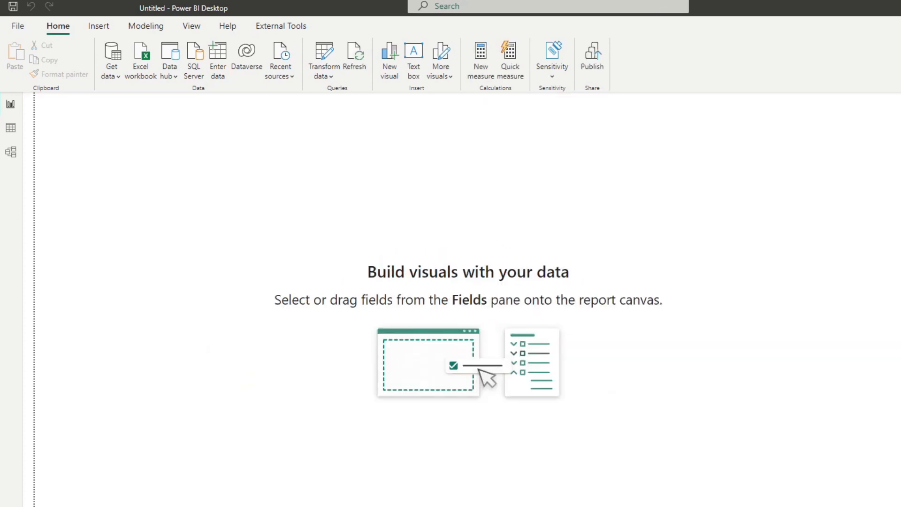
pyautogui.moveTo(842, 183)
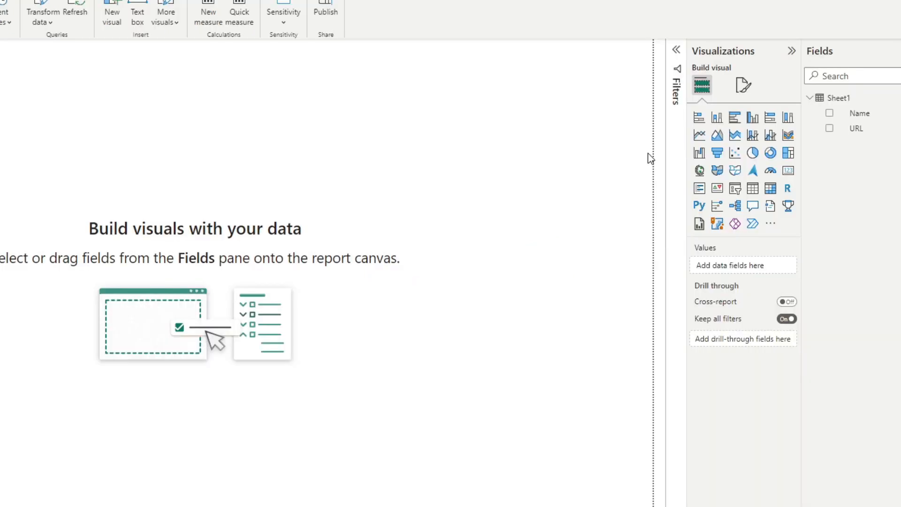
pyautogui.moveTo(814, 248)
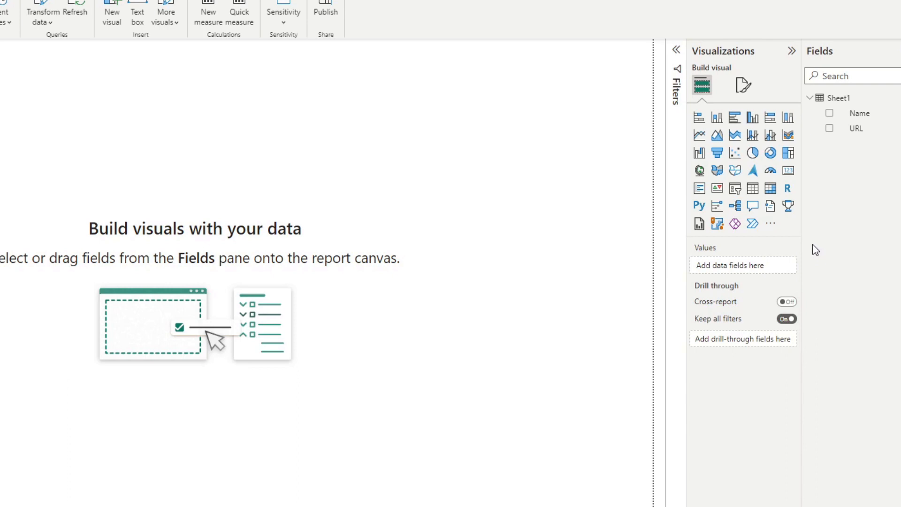
# Search Get more visuals for 'carousel' and add Image Carousel by MAQ Software.
pyautogui.click(771, 223)
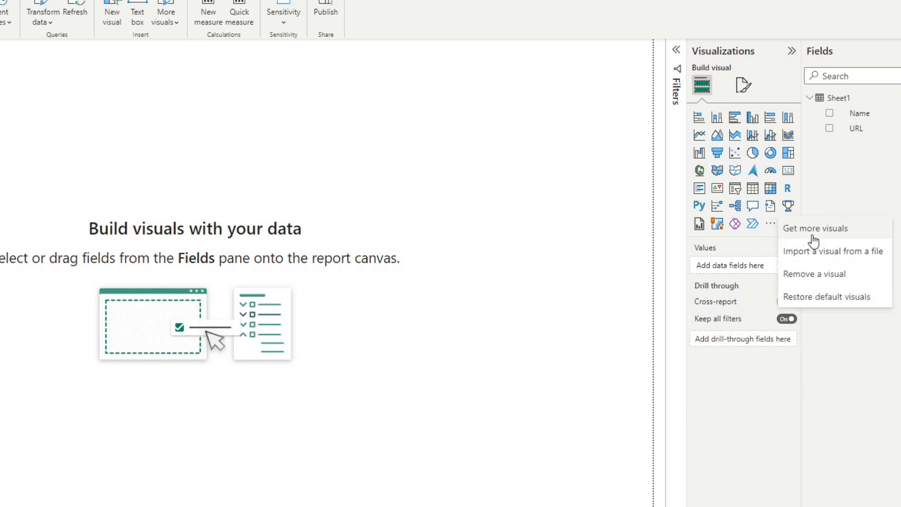
pyautogui.click(815, 227)
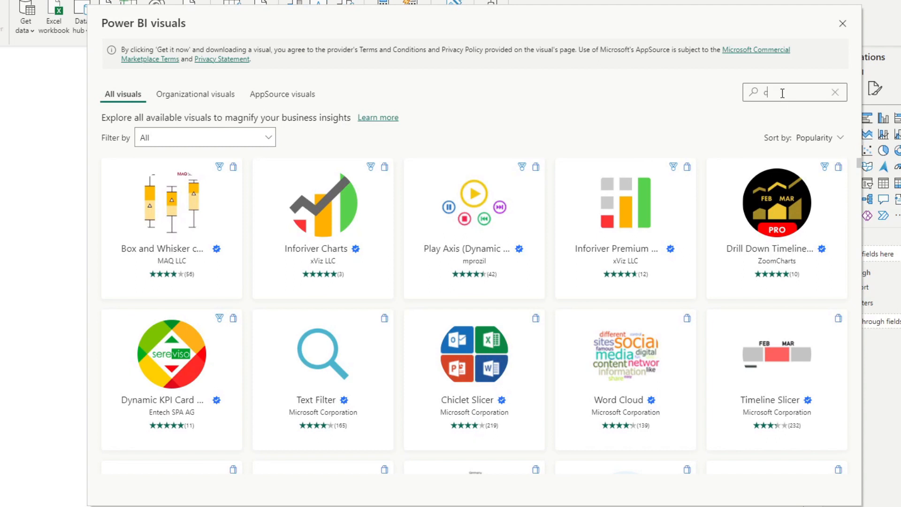
pyautogui.write('carousel')
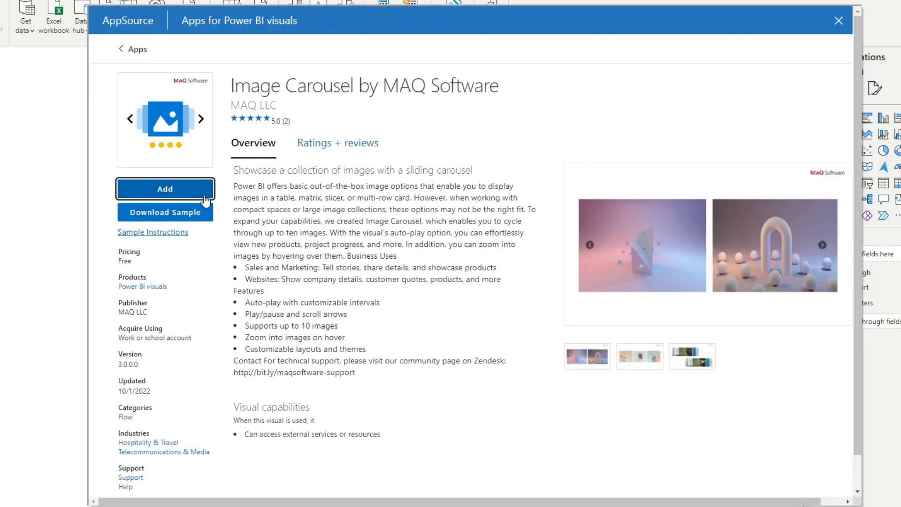
pyautogui.click(165, 189)
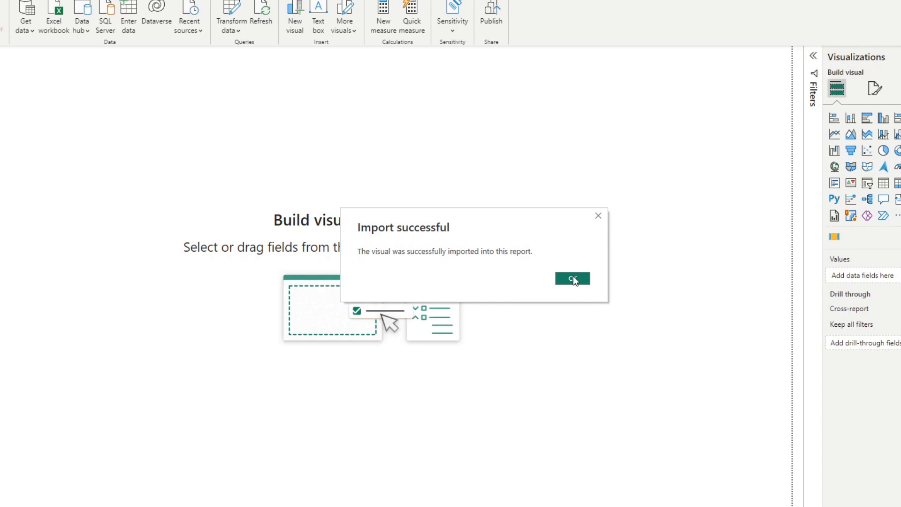
# Place an Image Carousel on the canvas with the URL field in its Image well.
pyautogui.click(572, 278)
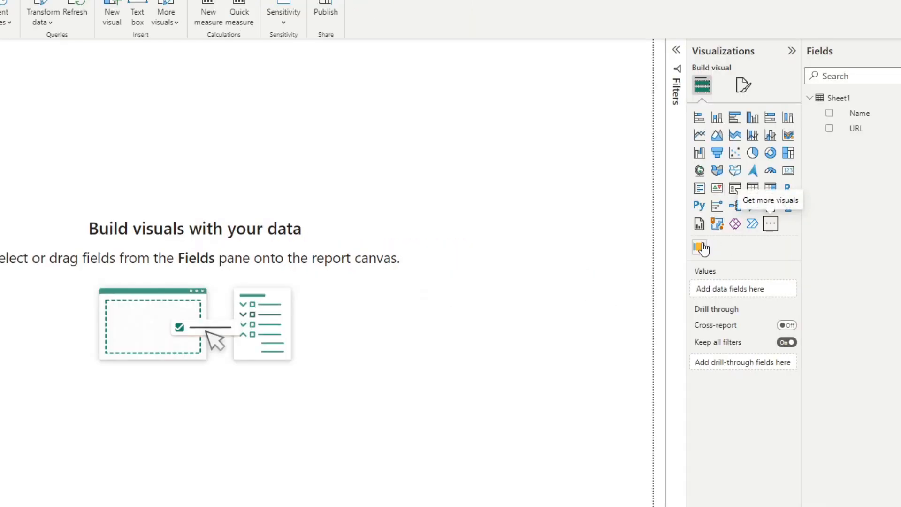
pyautogui.click(677, 75)
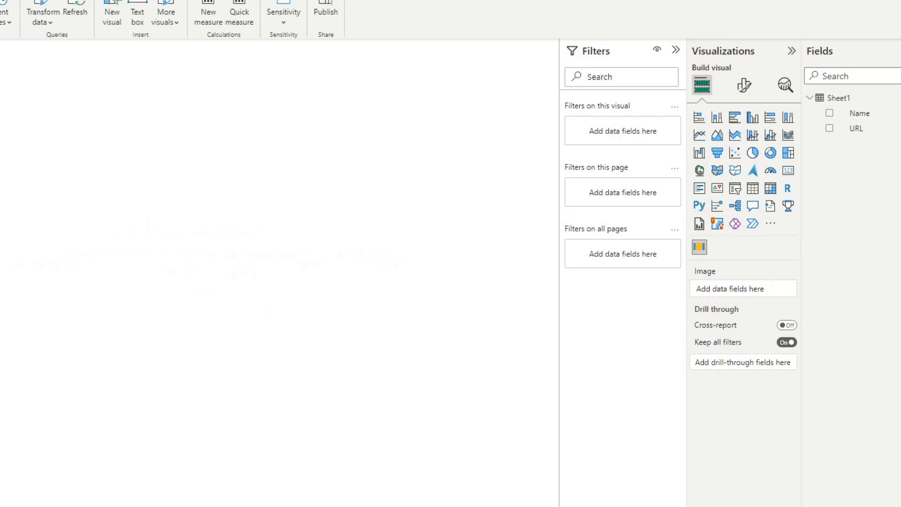
pyautogui.click(698, 246)
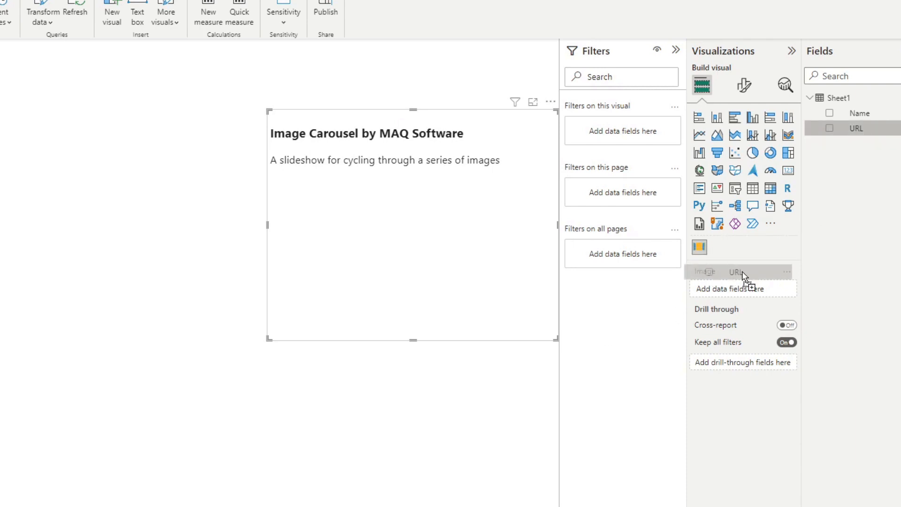
pyautogui.click(829, 129)
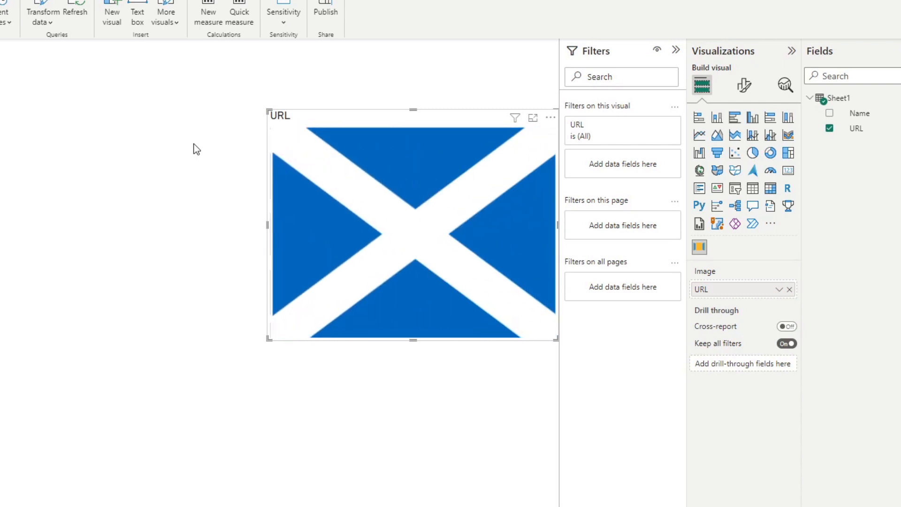
pyautogui.moveTo(181, 122)
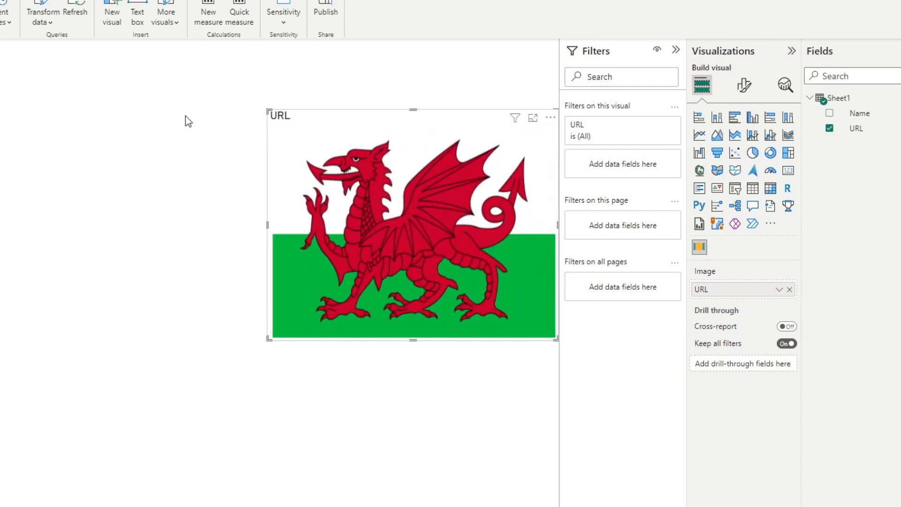
# Set the carousel's slide interval to 5 under Format visual > Properties.
pyautogui.click(743, 86)
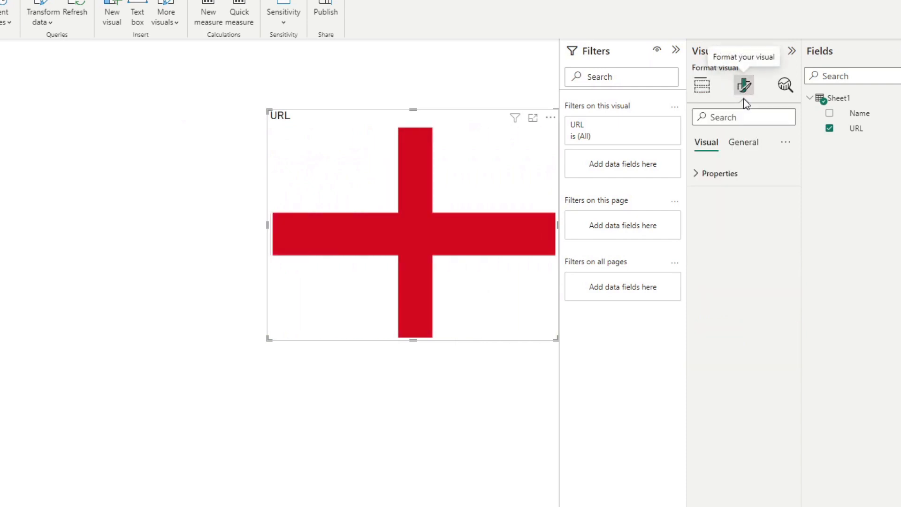
pyautogui.click(719, 173)
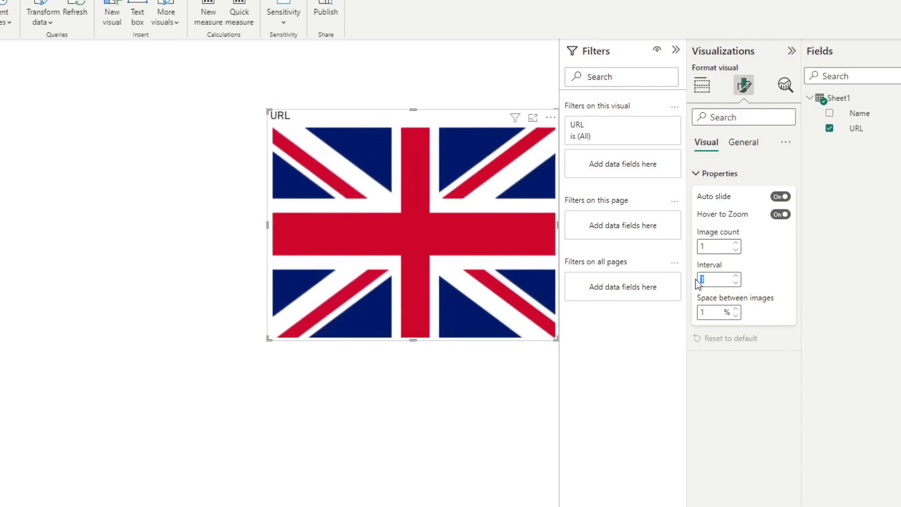
pyautogui.write('5')
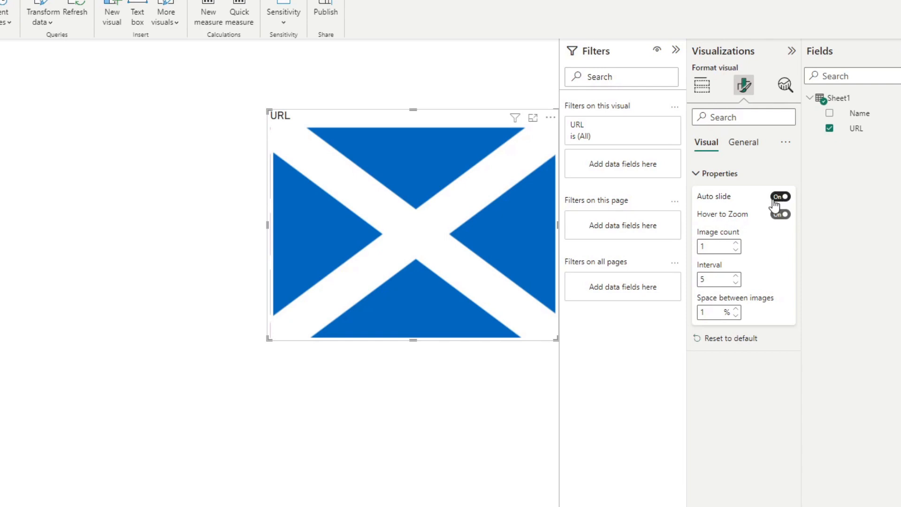
# Switch Auto slide and Hover to Zoom off, testing the manual arrows between flags.
pyautogui.click(779, 196)
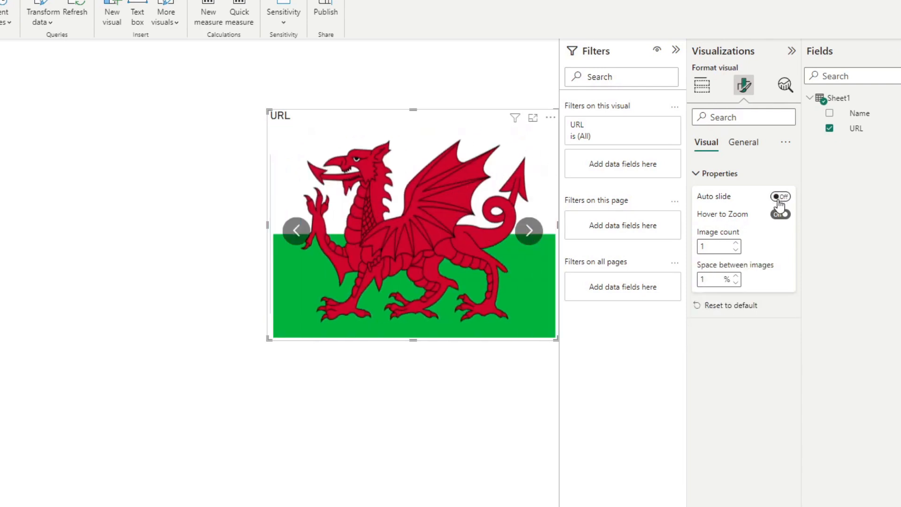
pyautogui.click(780, 214)
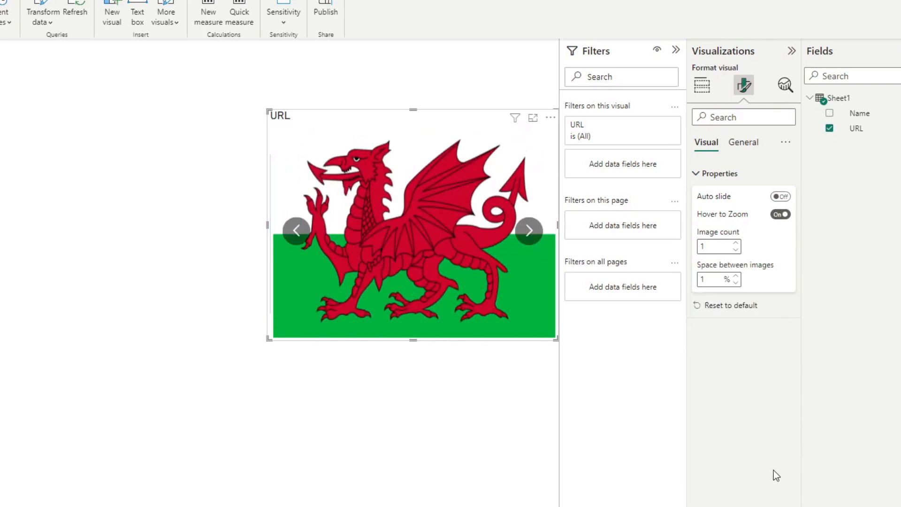
pyautogui.moveTo(638, 452)
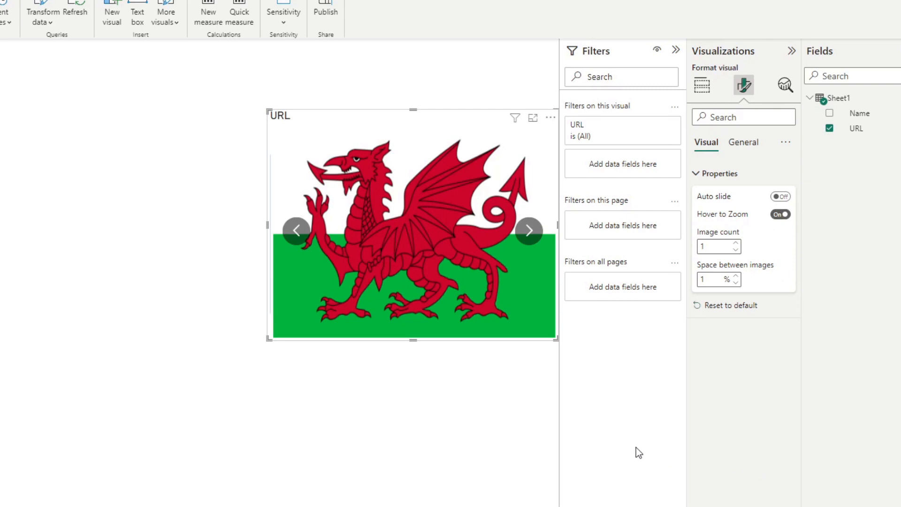
pyautogui.click(528, 231)
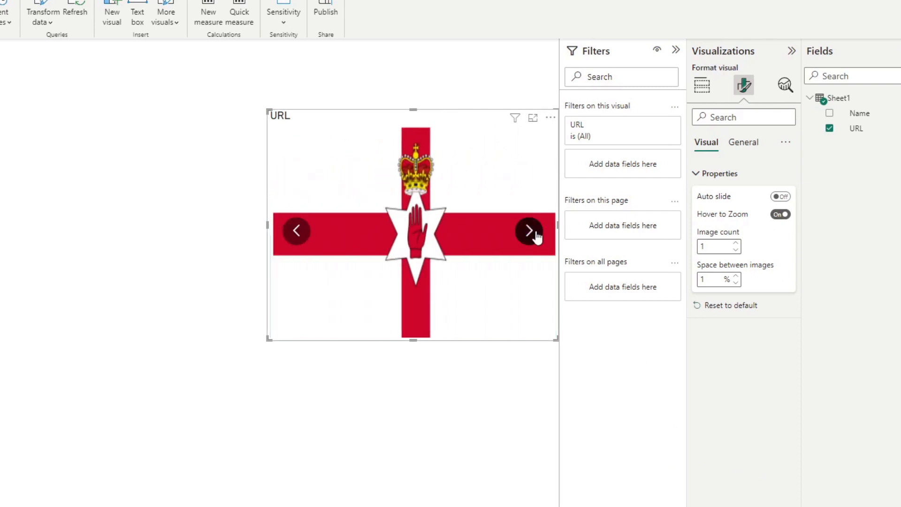
pyautogui.click(529, 230)
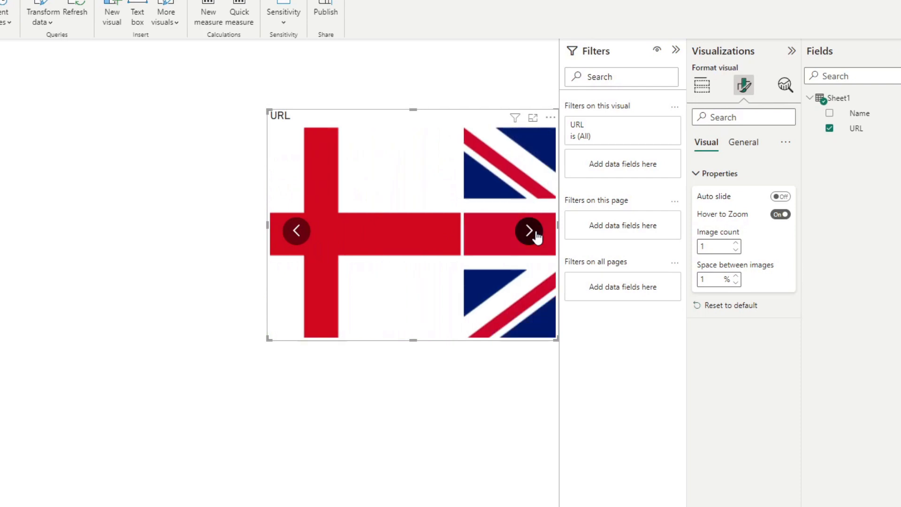
pyautogui.click(527, 230)
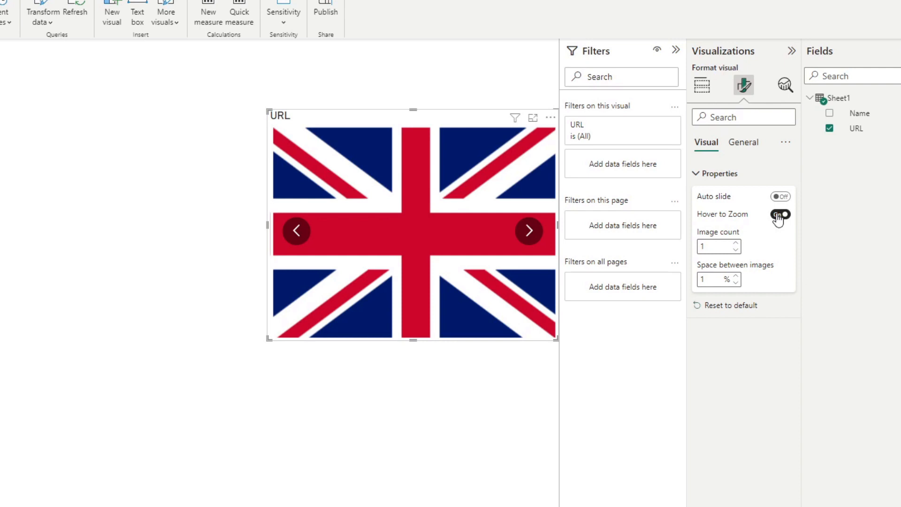
pyautogui.click(779, 214)
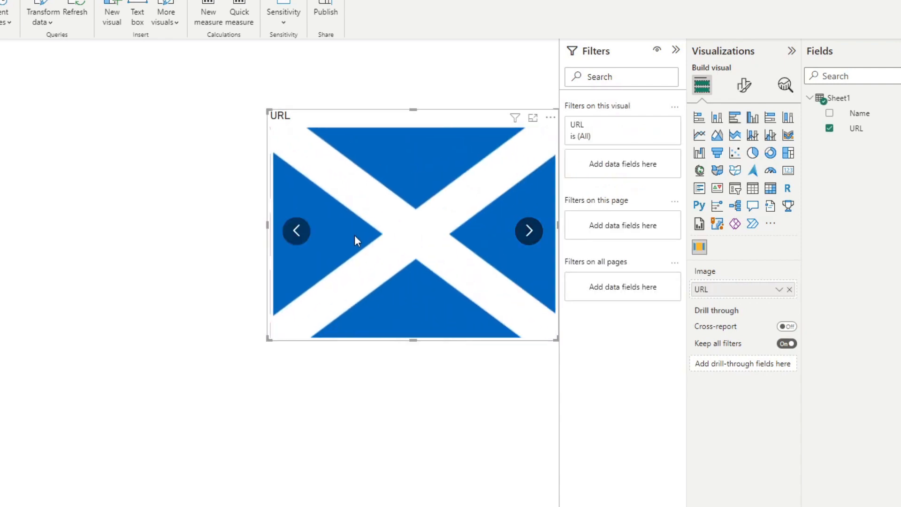
pyautogui.click(743, 86)
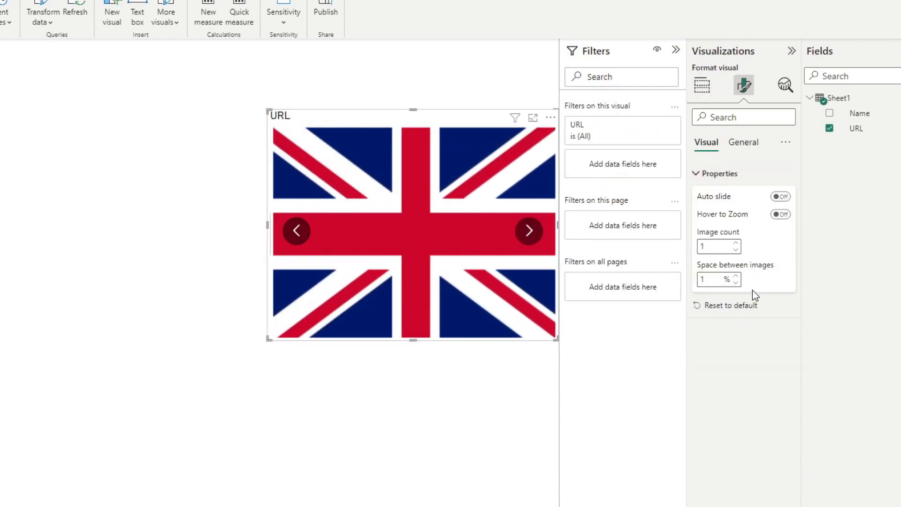
pyautogui.moveTo(777, 309)
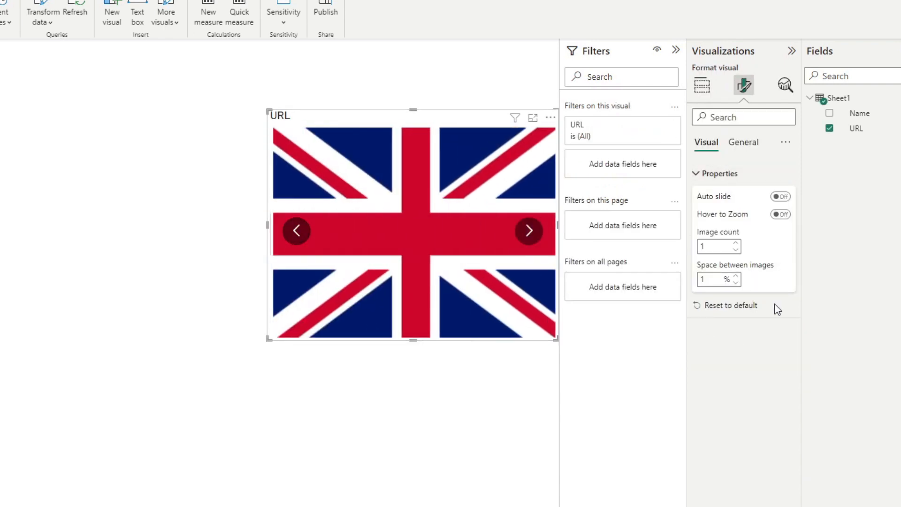
# Set the carousel Image count to 2 so two flags show side by side.
pyautogui.click(735, 243)
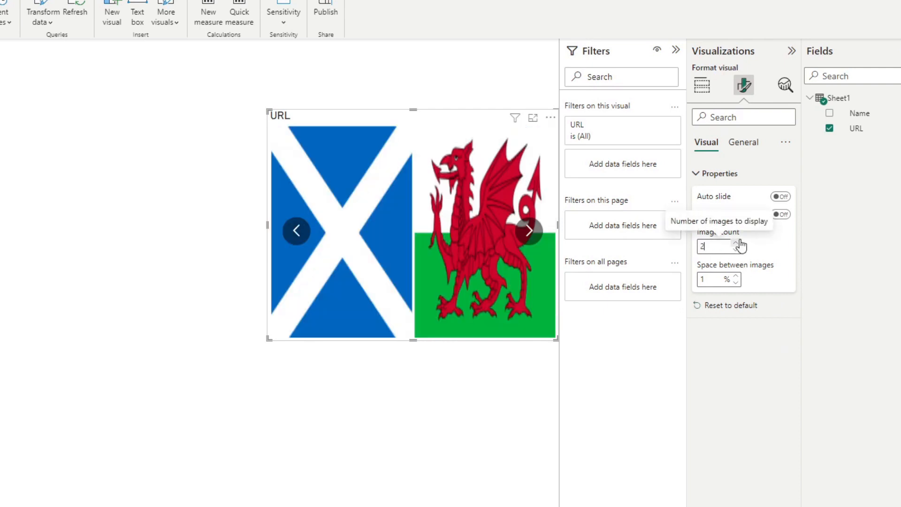
pyautogui.click(735, 243)
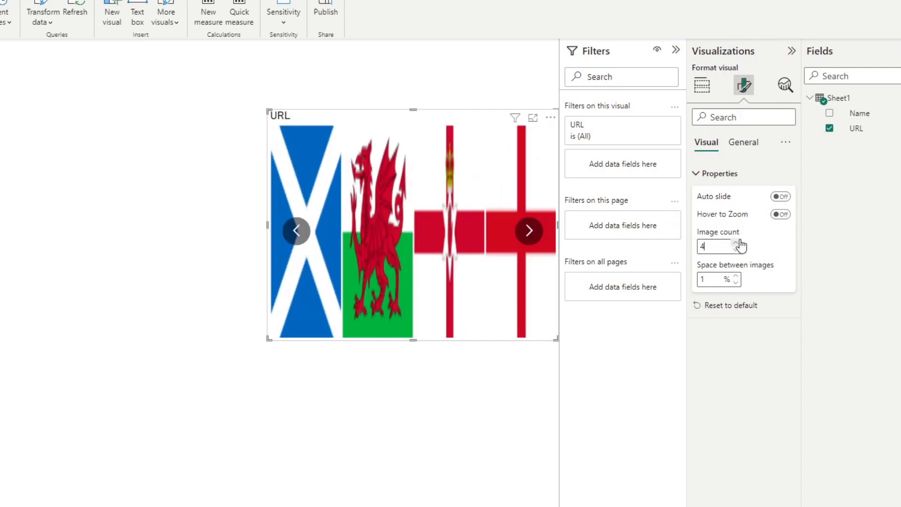
pyautogui.click(735, 249)
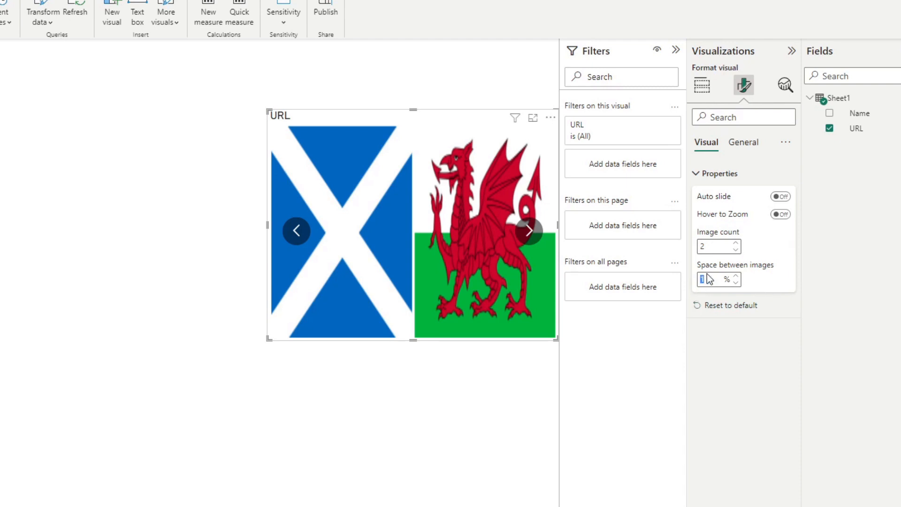
pyautogui.moveTo(797, 334)
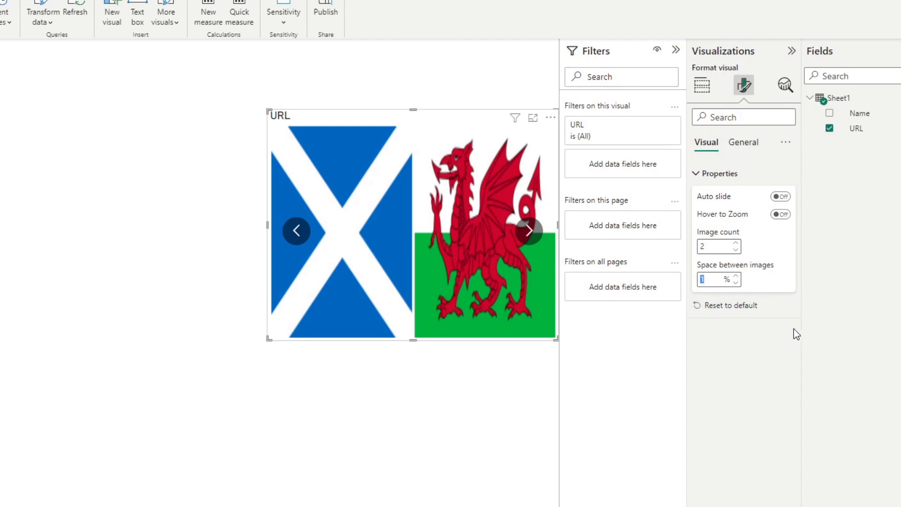